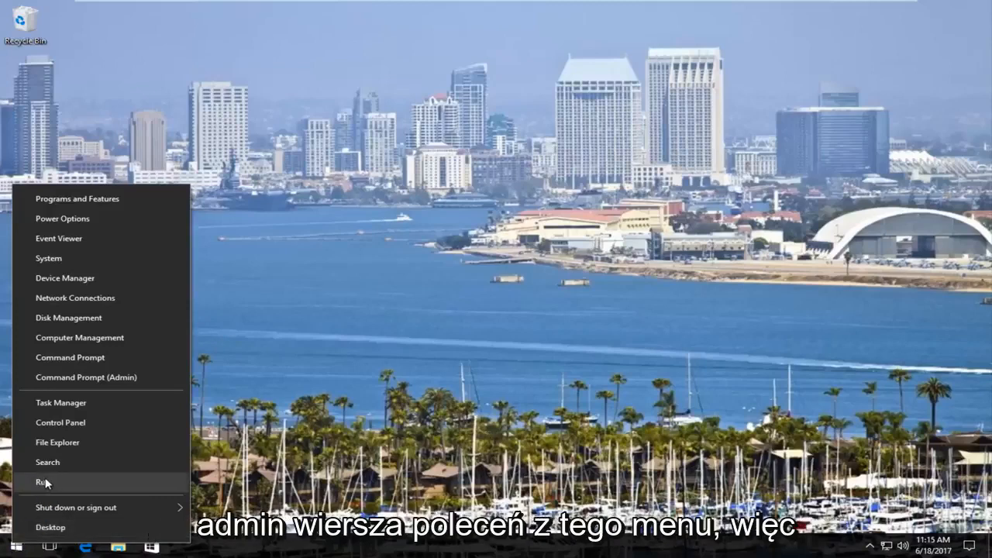
mouse_move(85, 378)
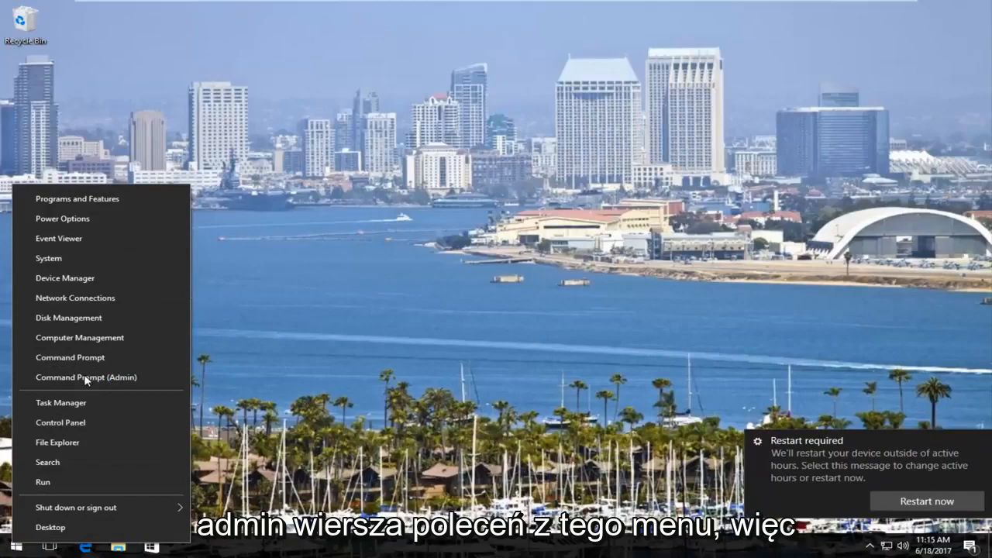
mouse_move(113, 379)
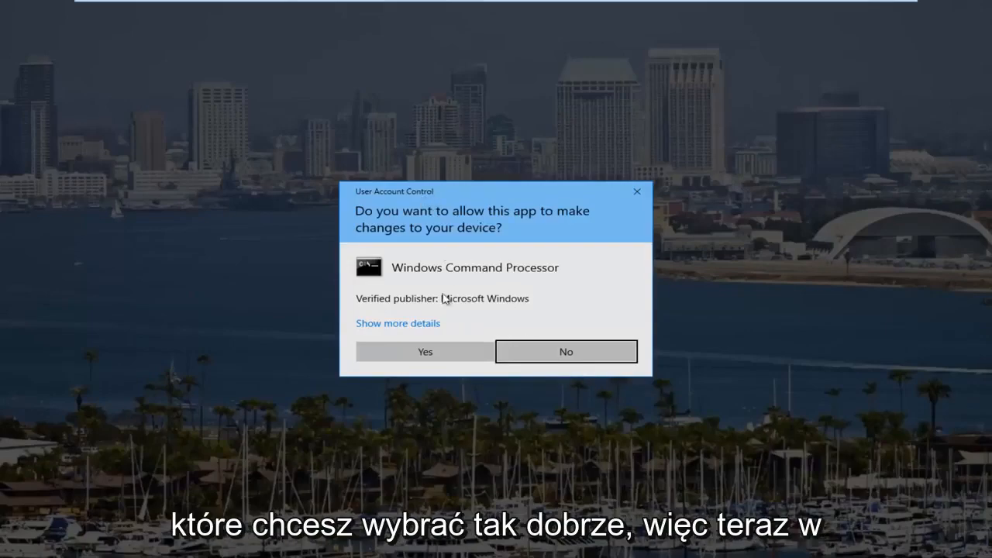
Approve the UAC prompt and run chkdsk /f in the administrator Command Prompt.
left_click(424, 350)
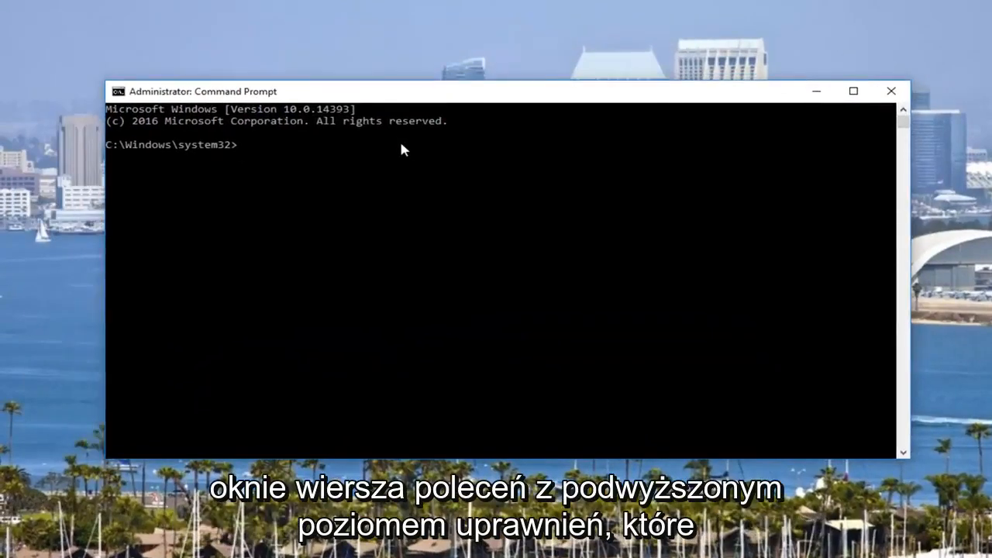
type("c")
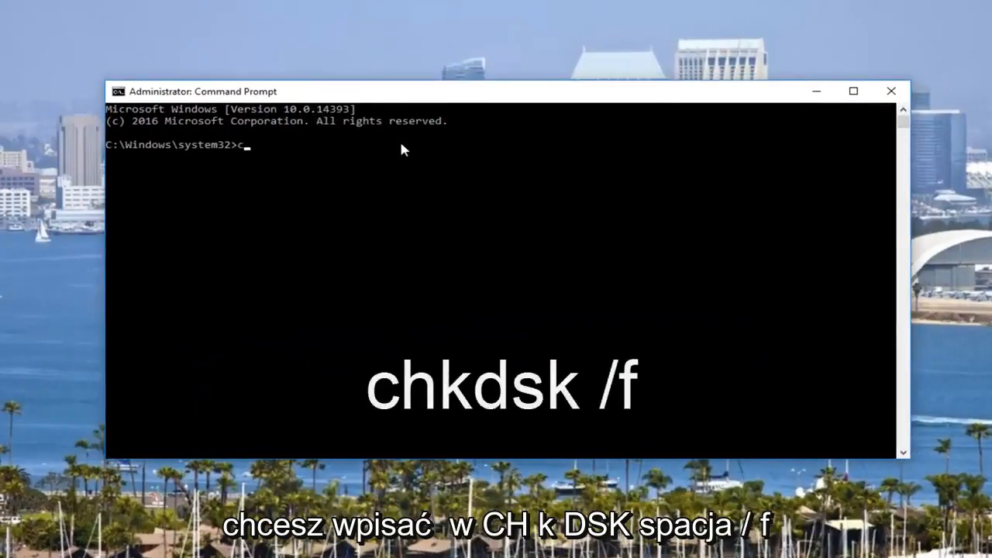
type("hk")
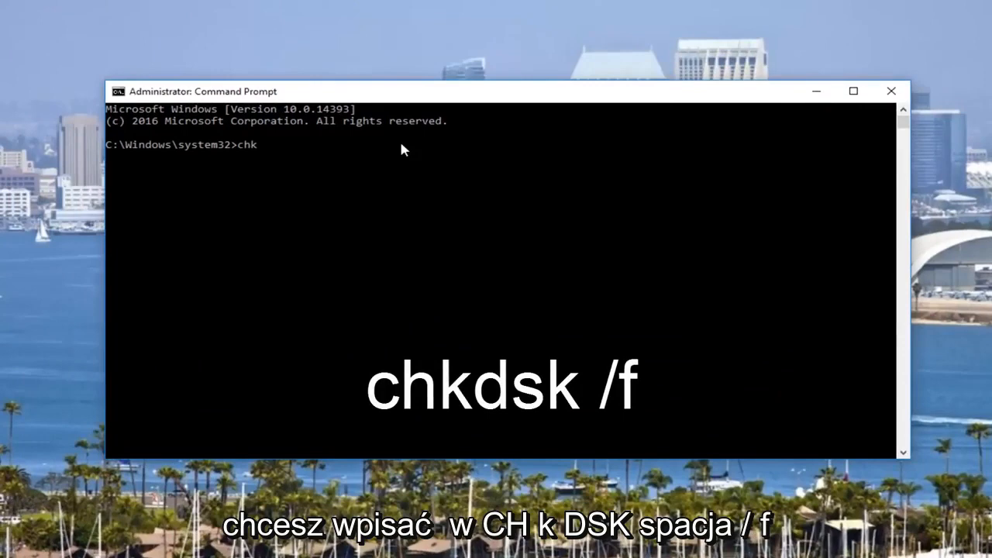
type("d")
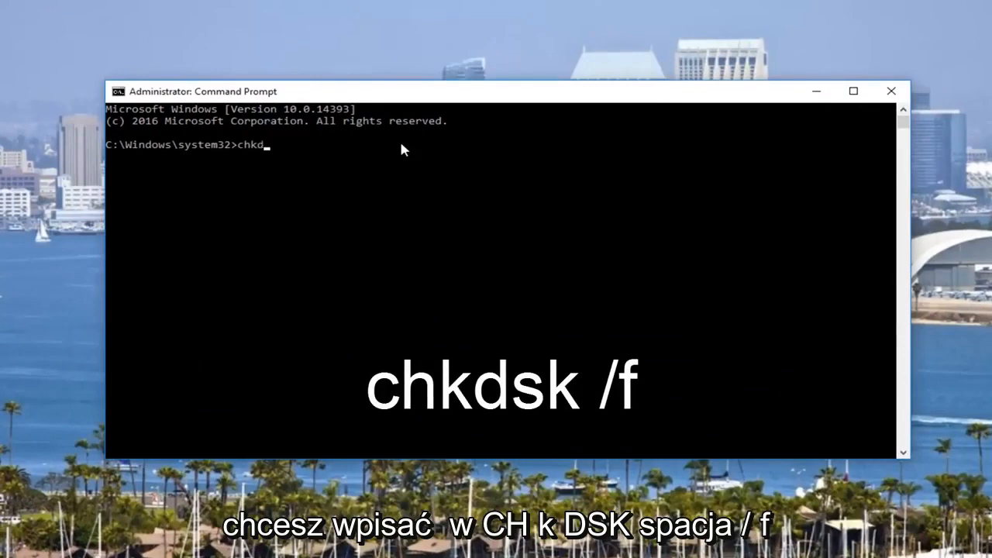
type("sk")
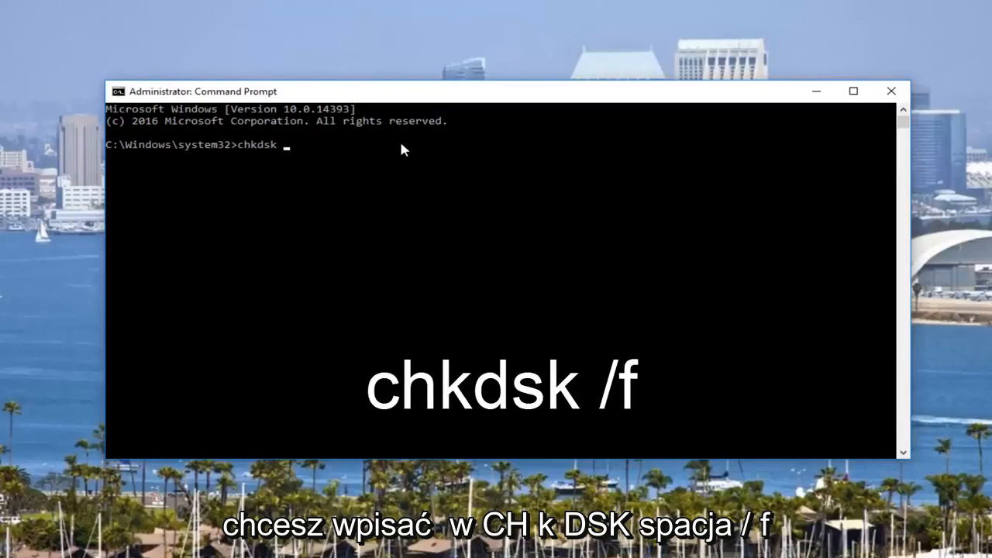
type("/f")
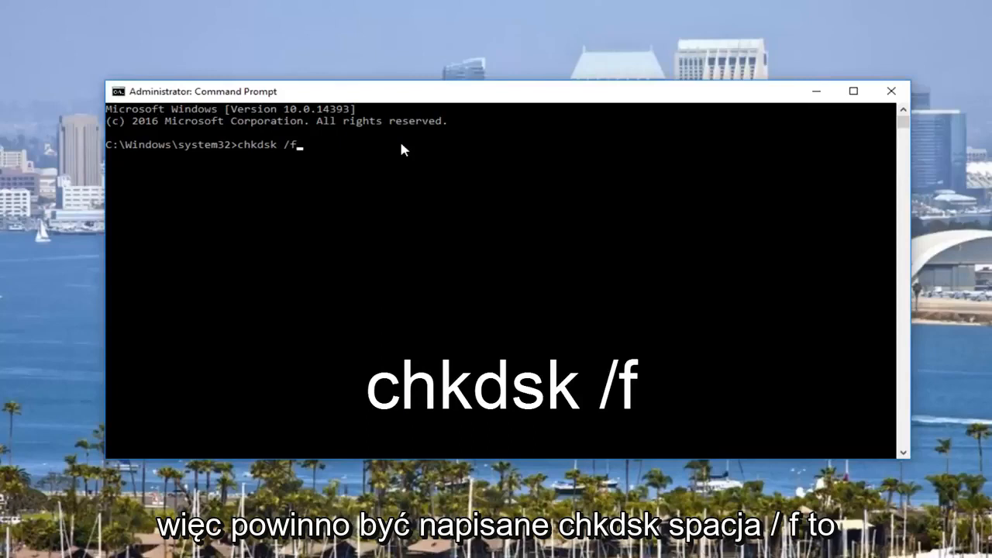
key("Return")
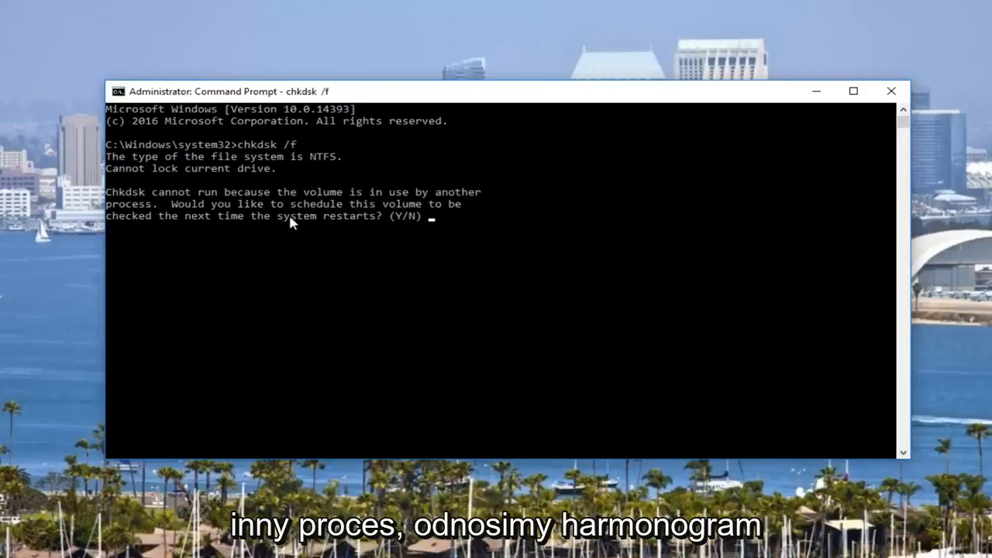
mouse_move(247, 214)
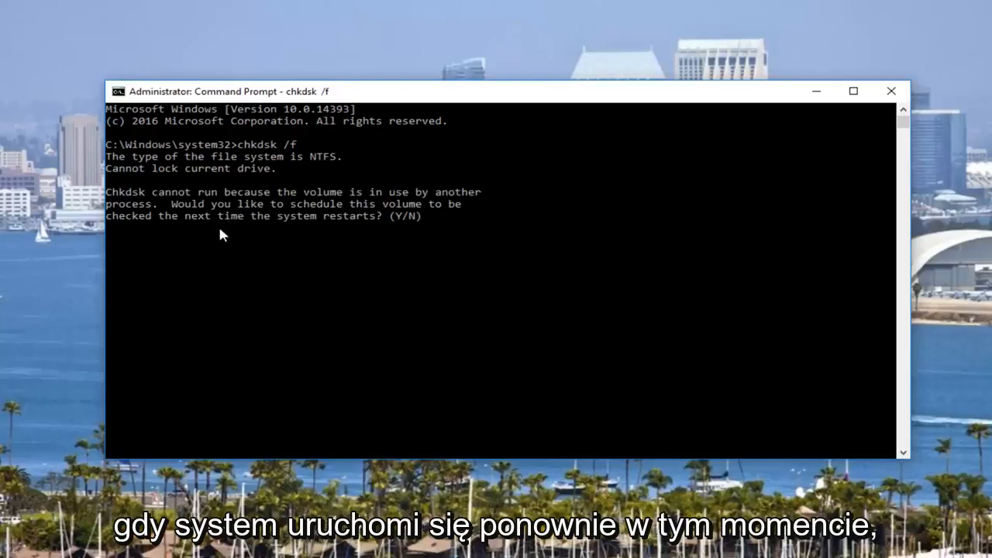
mouse_move(524, 208)
type("y")
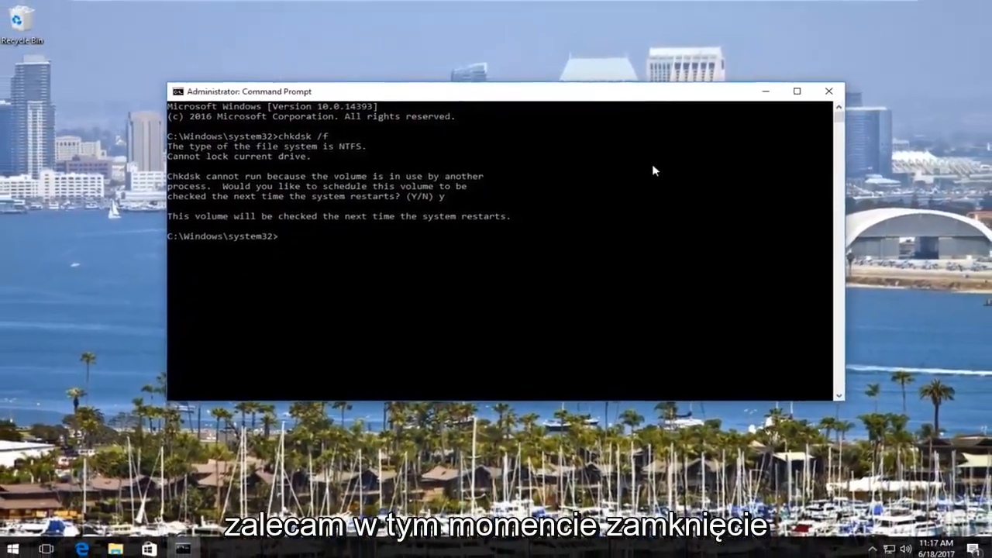
Close Command Prompt and bring up the taskbar's right-click options list.
left_click(828, 89)
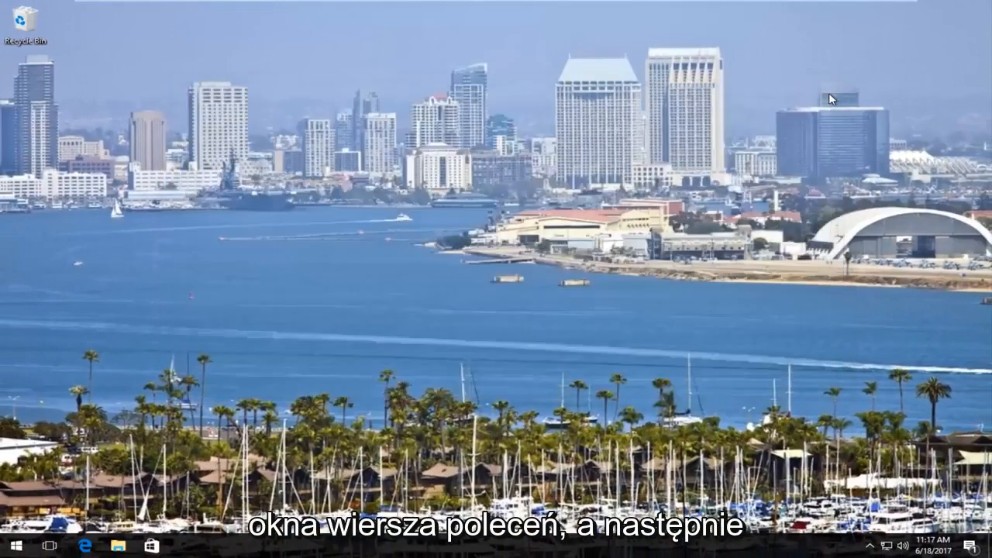
left_click(14, 546)
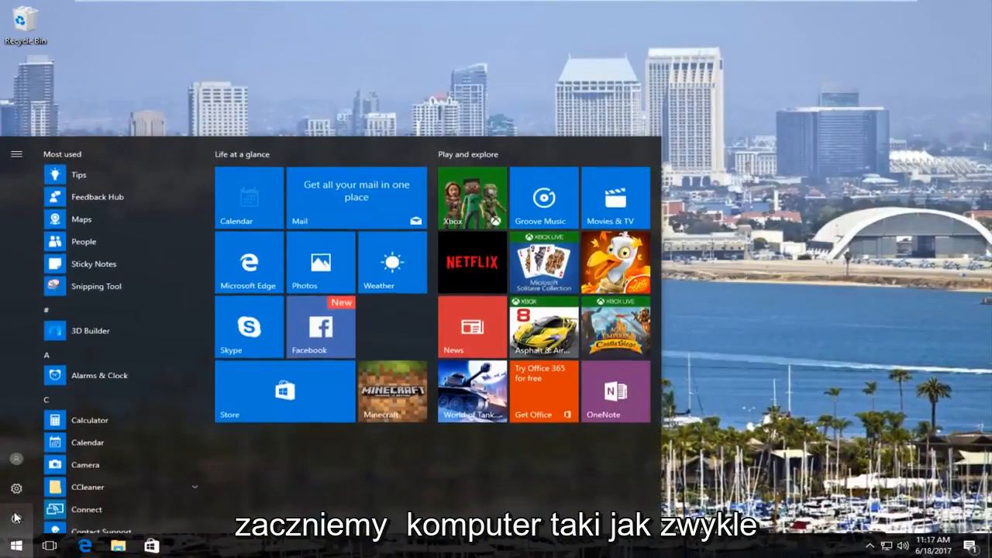
left_click(15, 518)
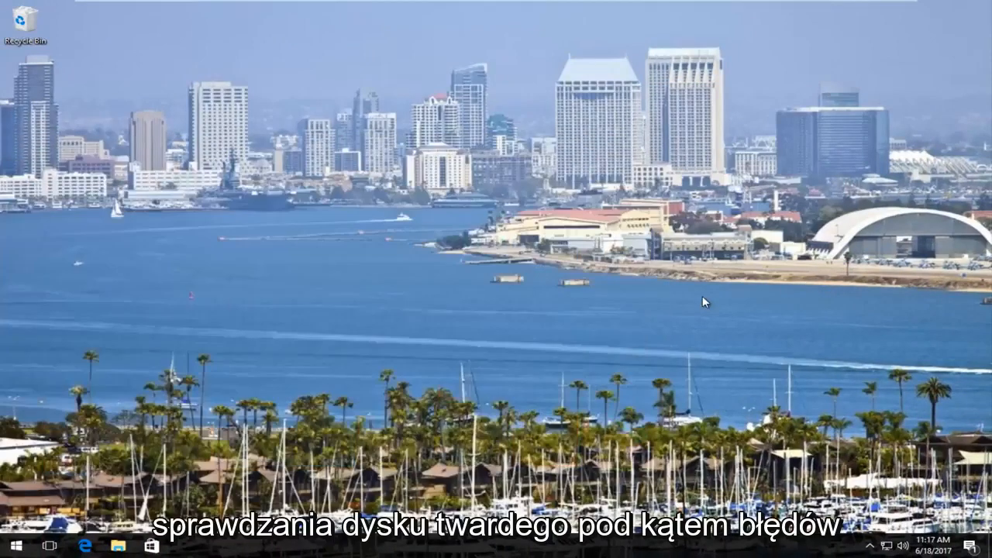
mouse_move(648, 295)
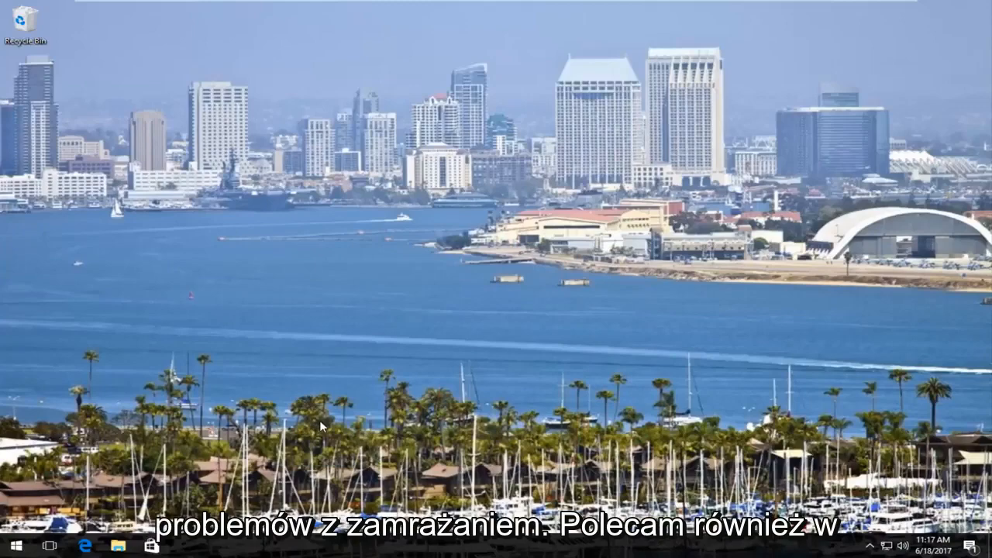
left_click(12, 546)
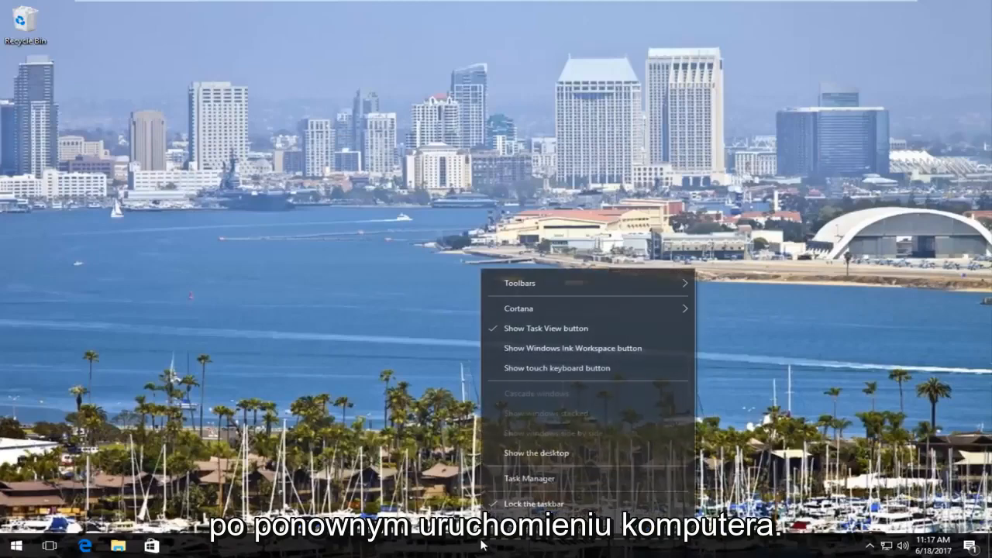
mouse_move(530, 478)
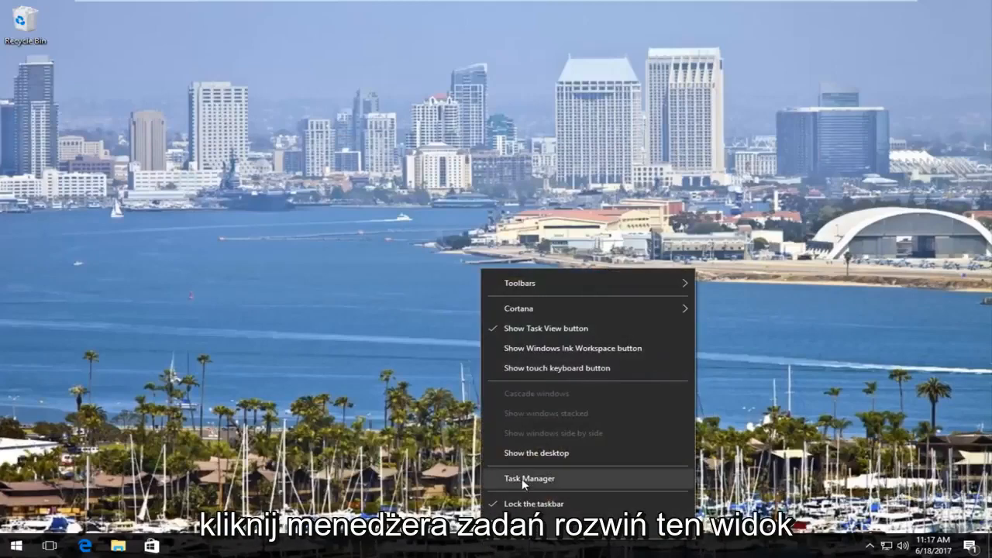
Launch Task Manager in detailed view showing the Startup programs list.
left_click(530, 478)
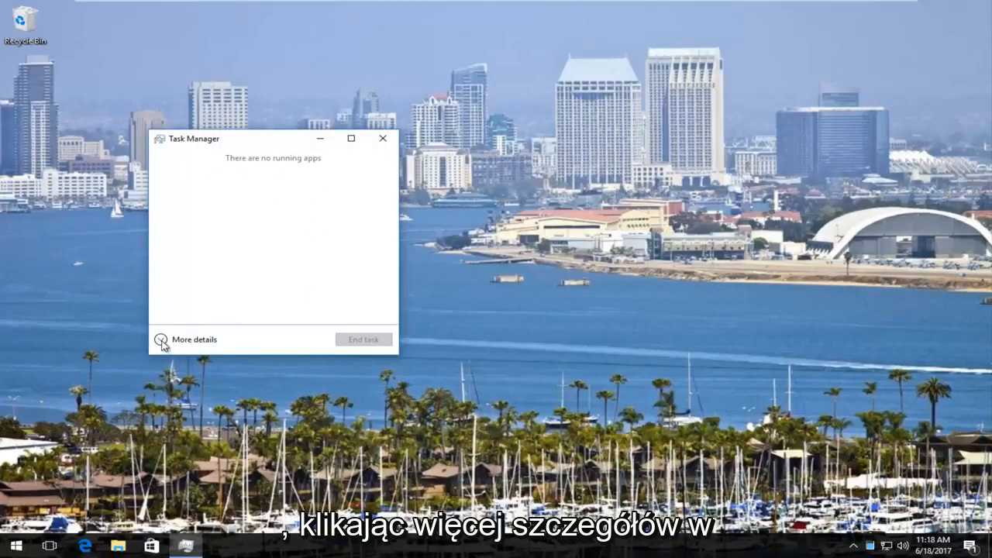
left_click(193, 339)
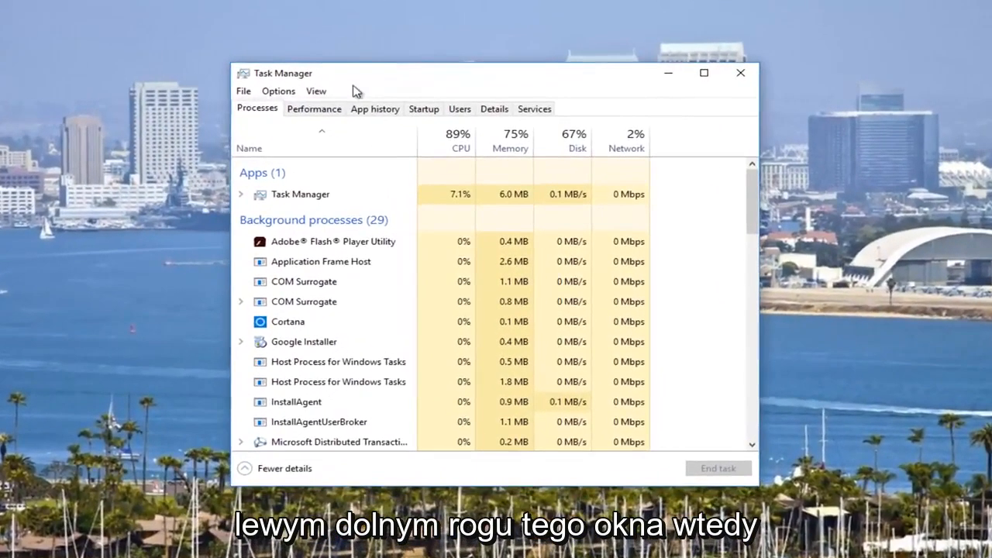
left_click(423, 108)
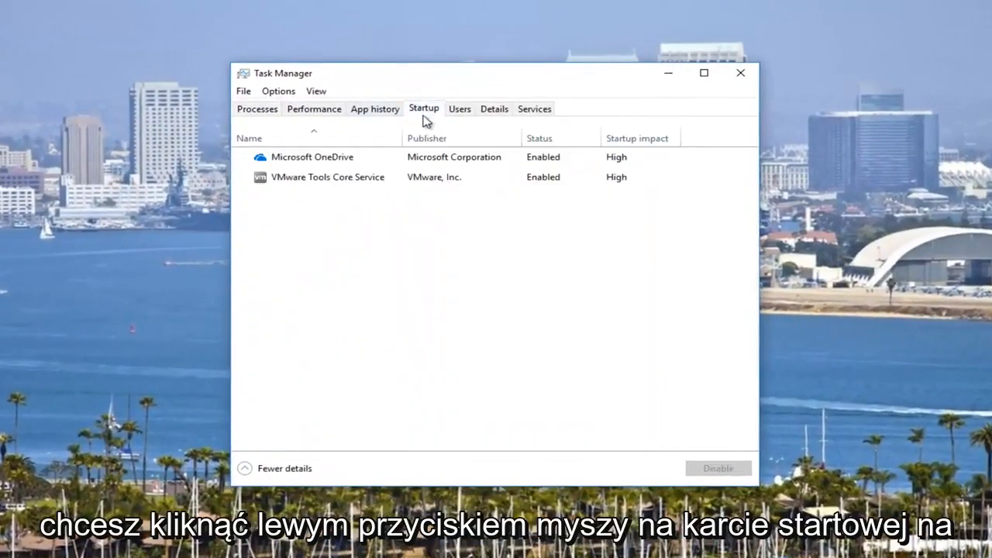
mouse_move(295, 199)
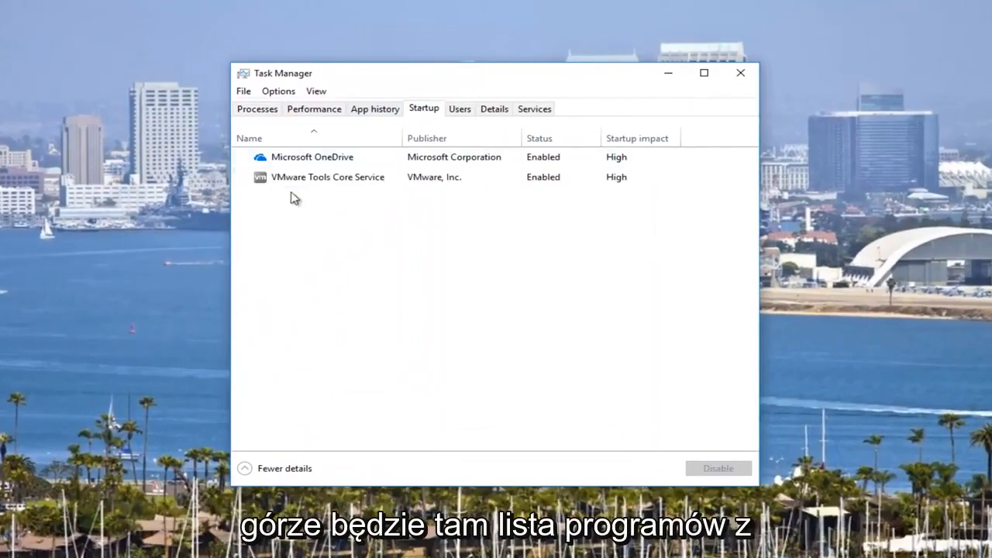
mouse_move(319, 213)
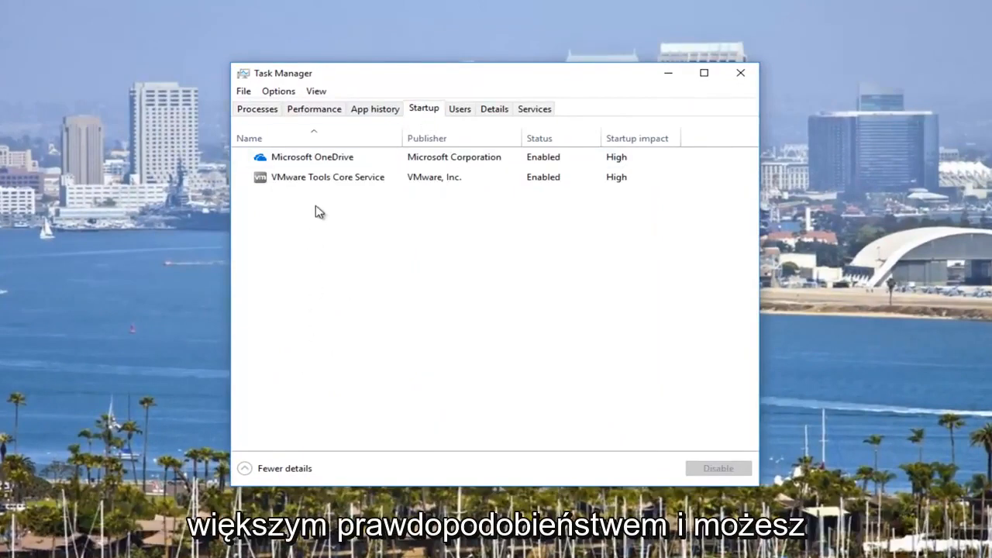
mouse_move(670, 152)
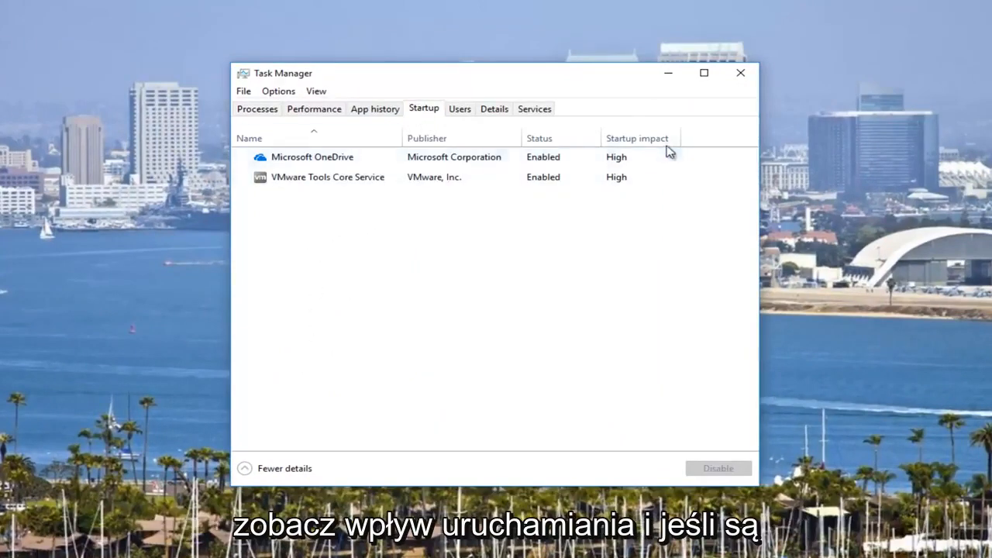
Review the VMware Tools Core Service entry and select Microsoft OneDrive in the startup list.
left_click(327, 176)
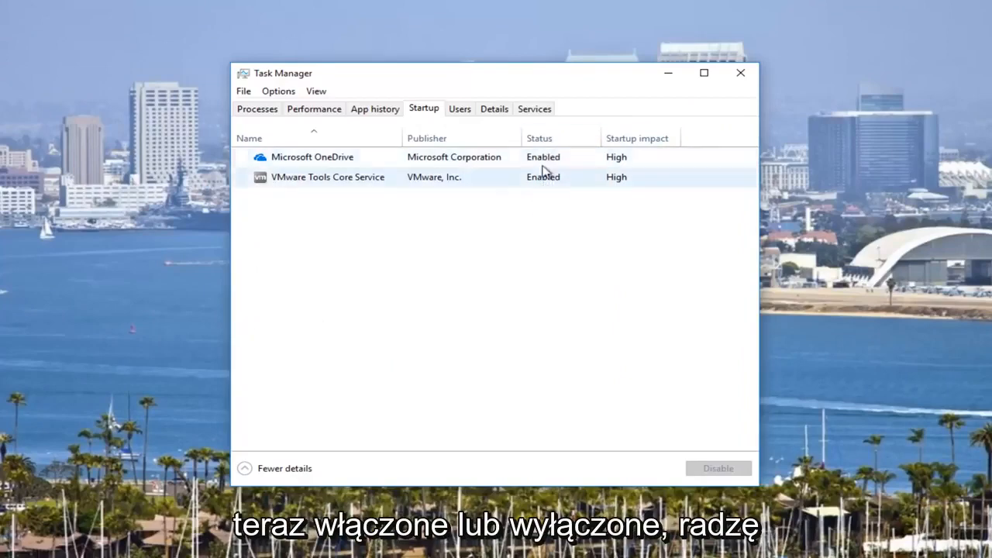
mouse_move(338, 186)
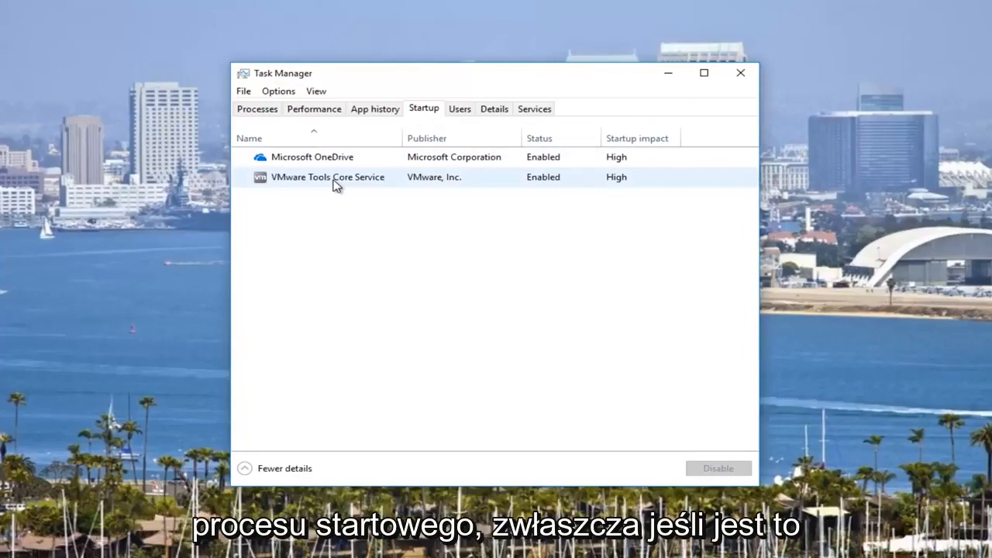
mouse_move(402, 177)
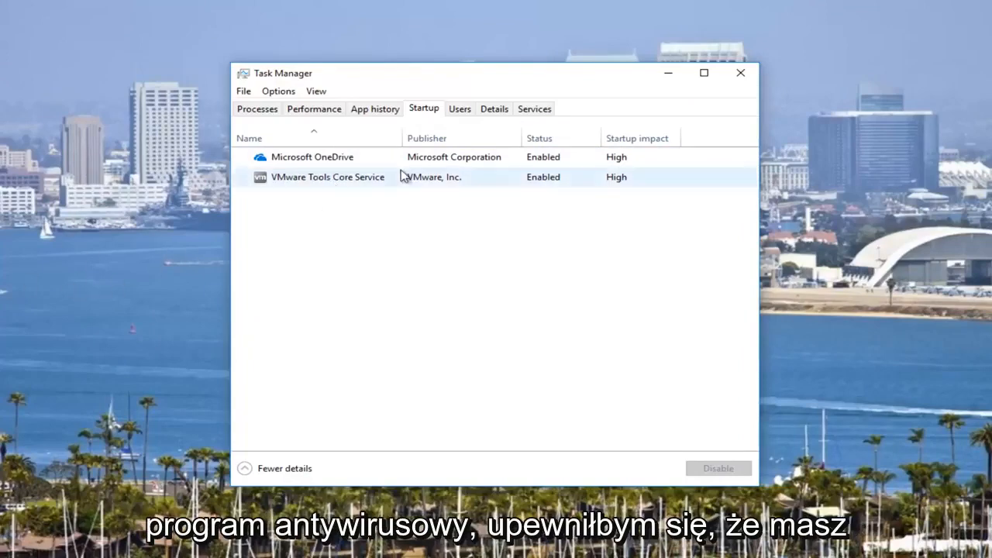
mouse_move(338, 183)
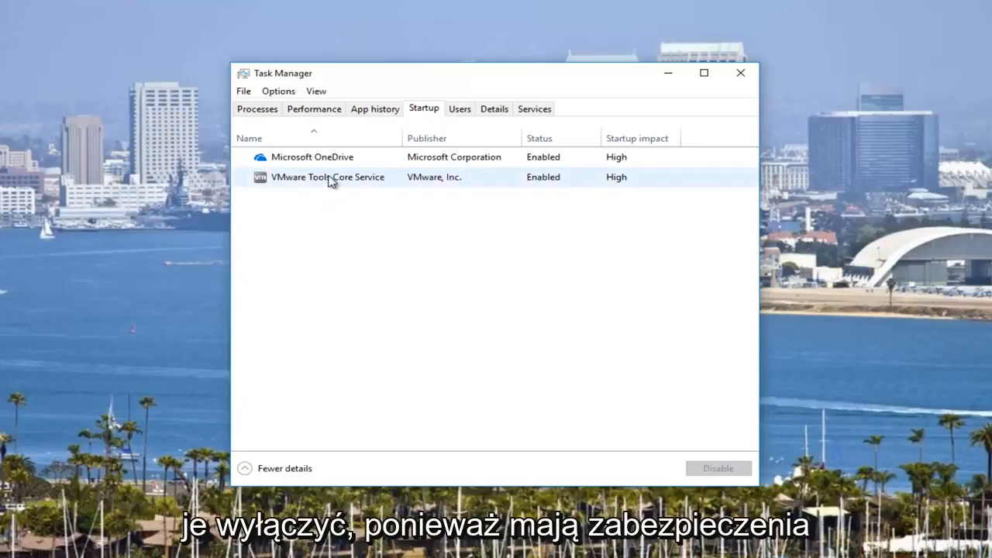
mouse_move(136, 264)
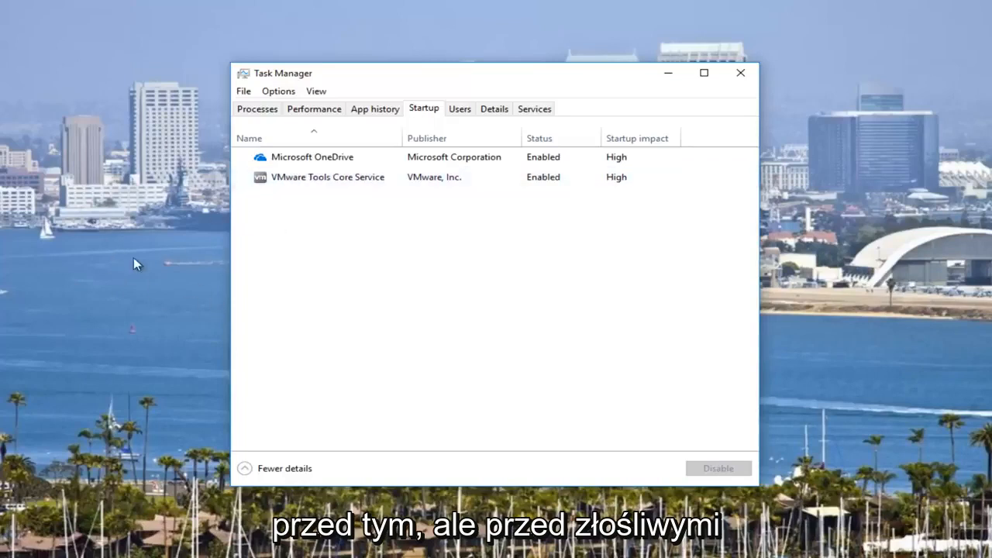
mouse_move(619, 261)
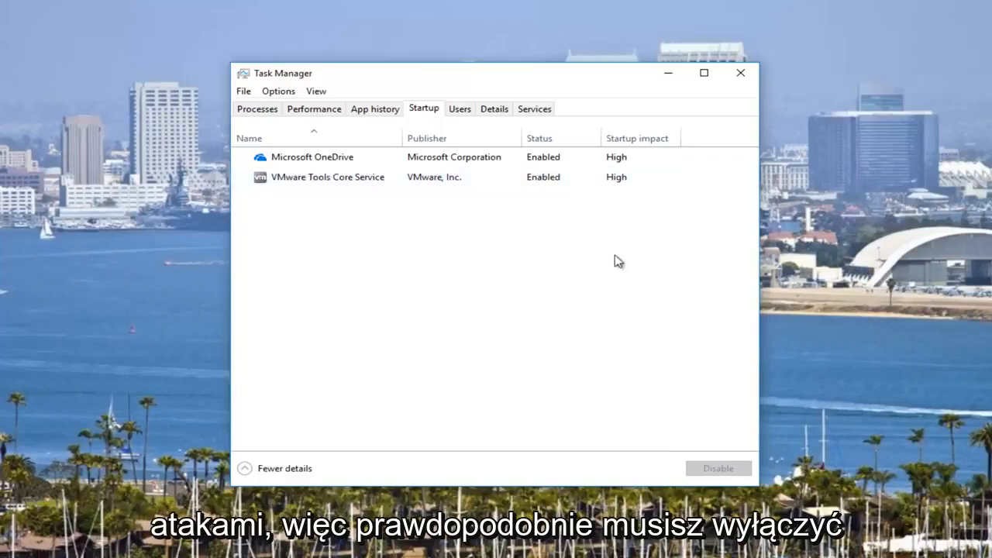
mouse_move(521, 237)
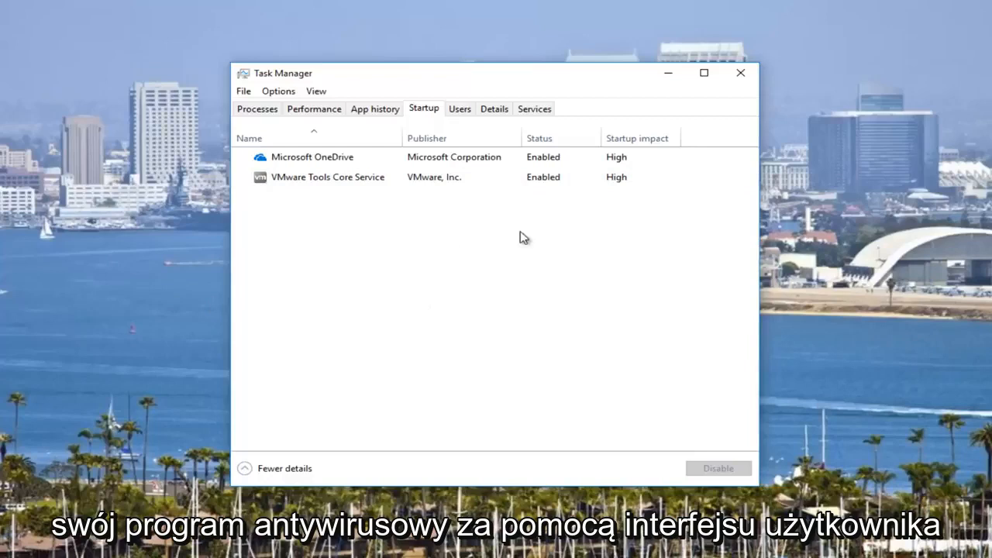
mouse_move(400, 204)
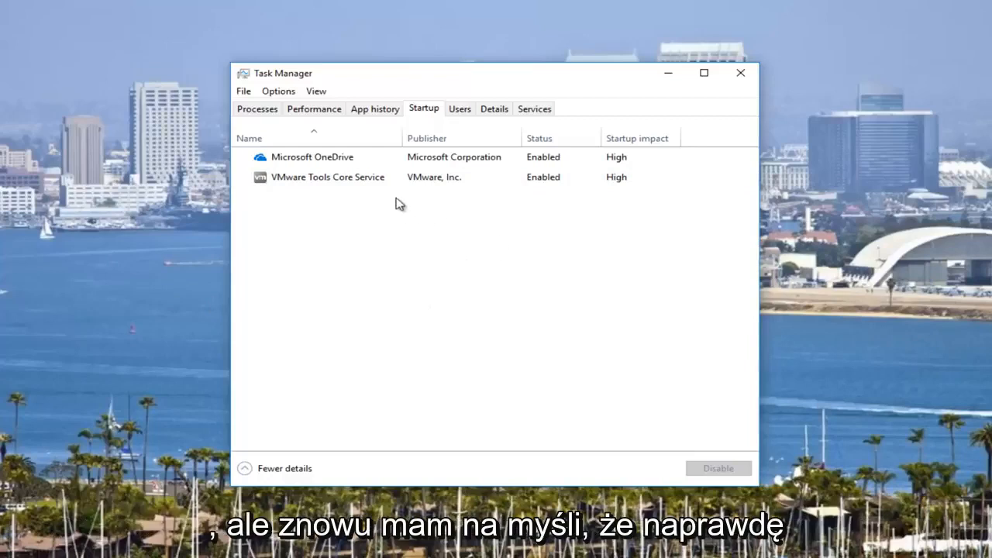
left_click(327, 177)
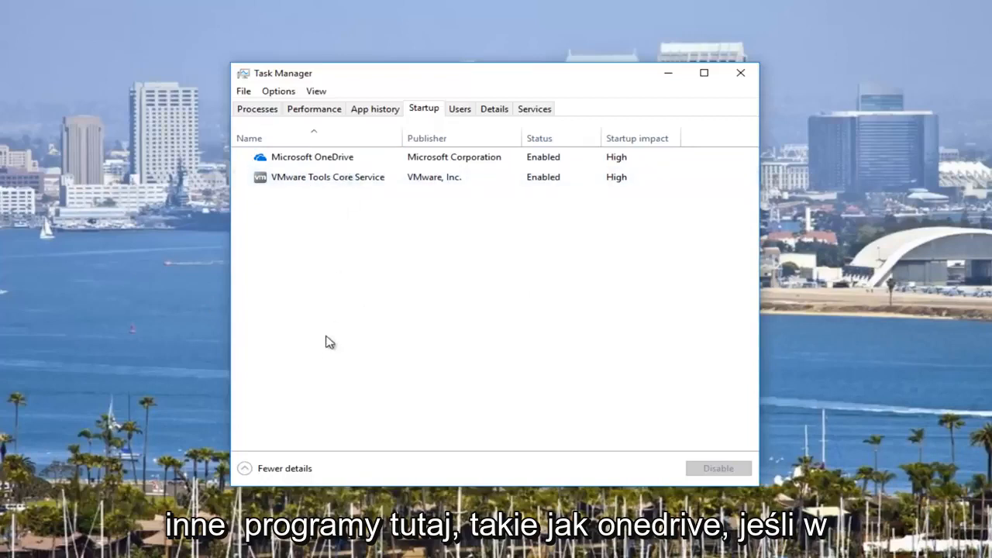
mouse_move(370, 149)
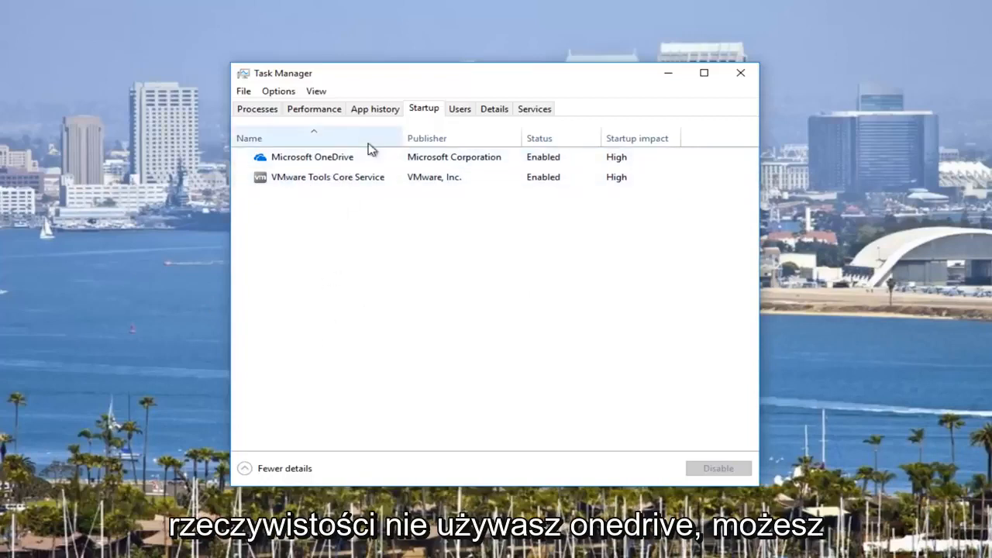
left_click(313, 156)
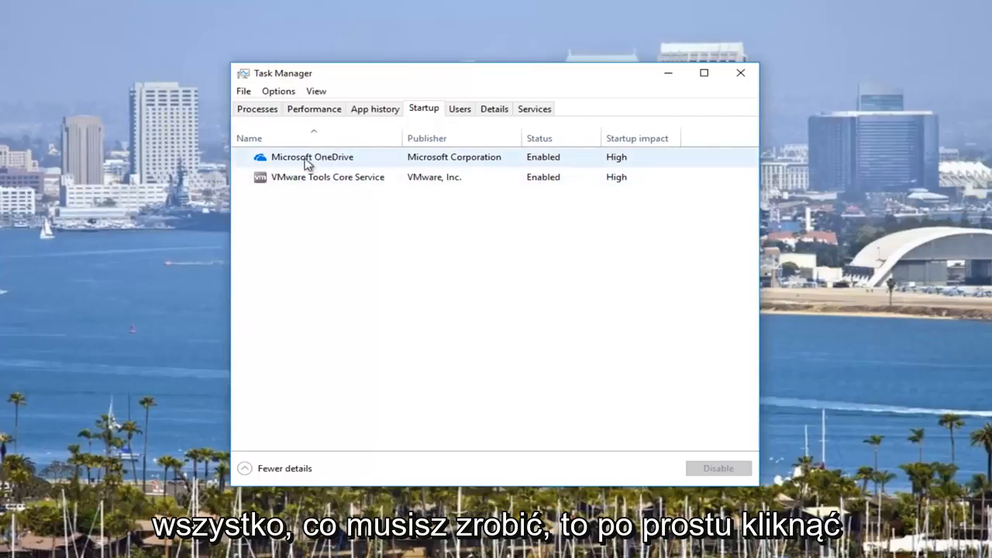
left_click(313, 157)
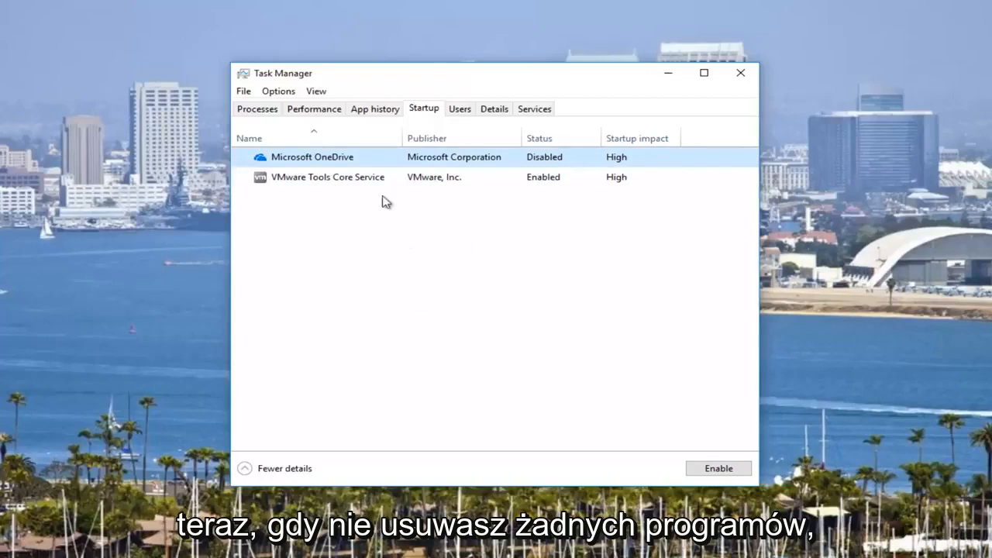
mouse_move(512, 221)
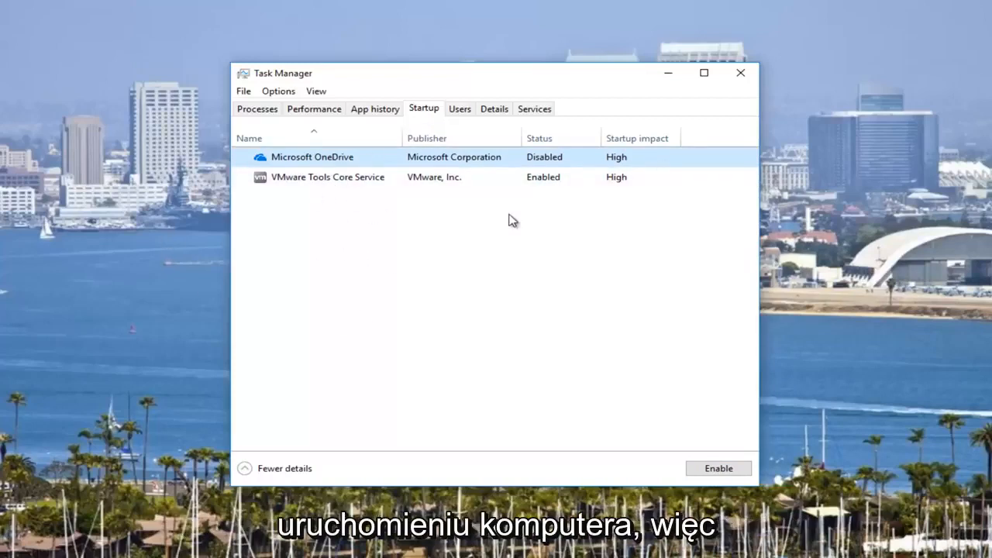
mouse_move(23, 205)
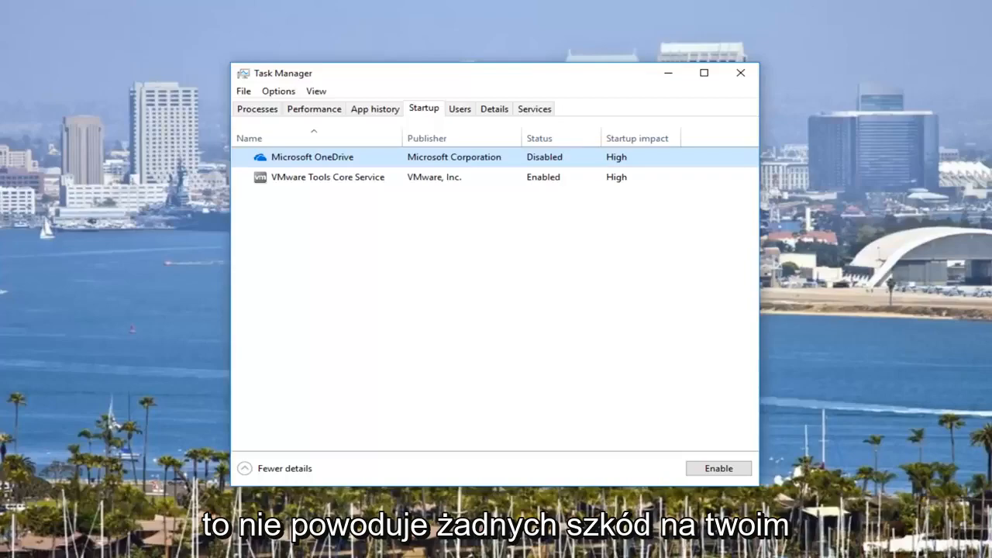
mouse_move(292, 81)
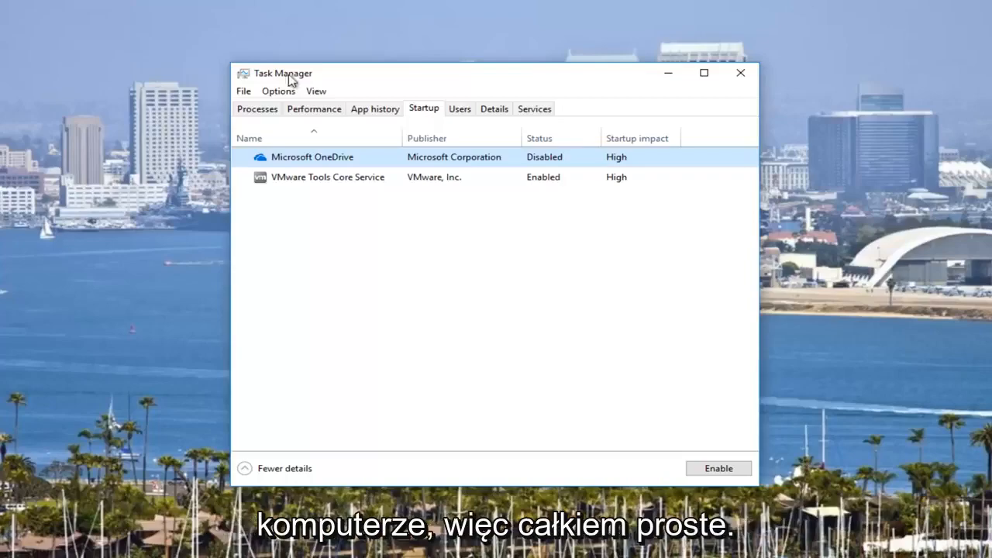
Close Task Manager after OneDrive is disabled at startup.
left_click(740, 72)
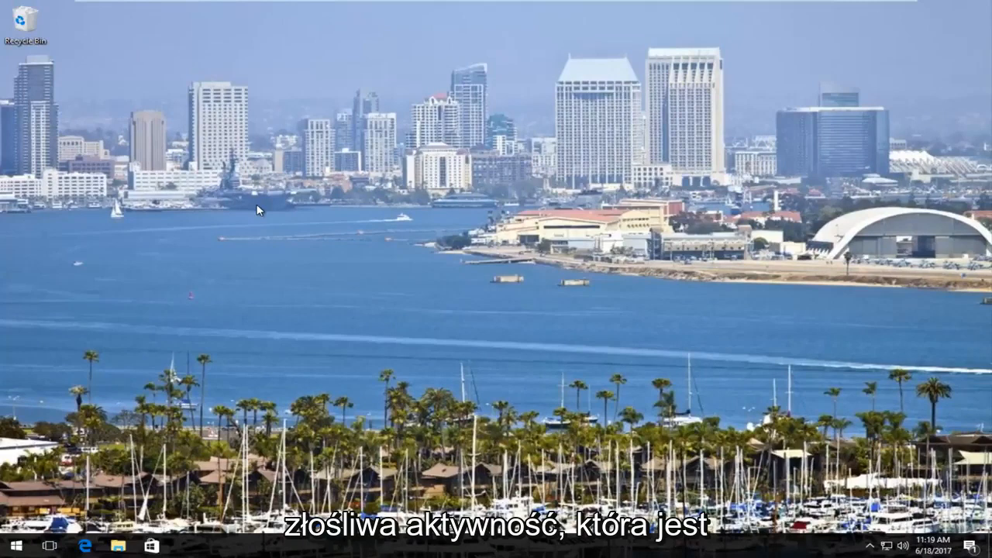
Bring up the Start menu from the desktop to find Disk Cleanup.
left_click(12, 546)
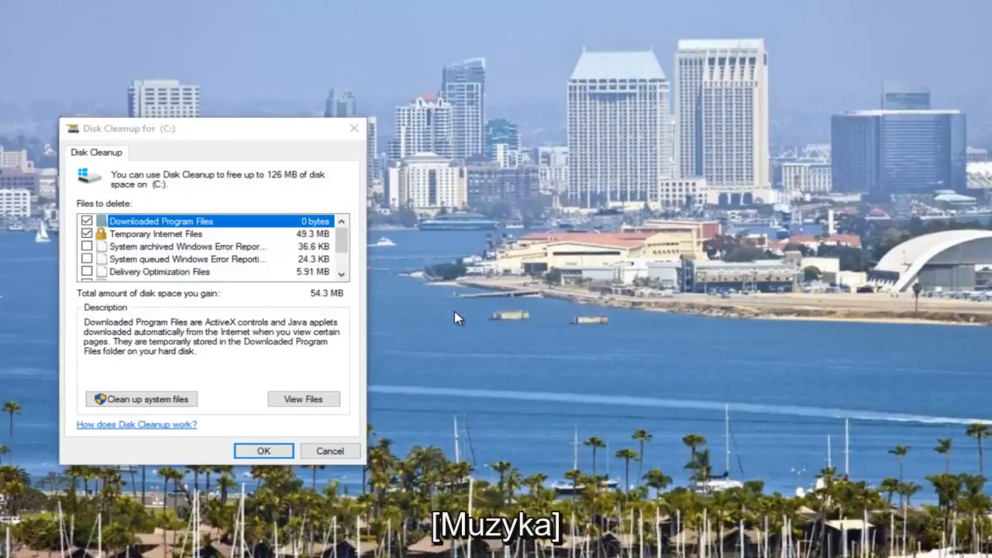
mouse_move(174, 127)
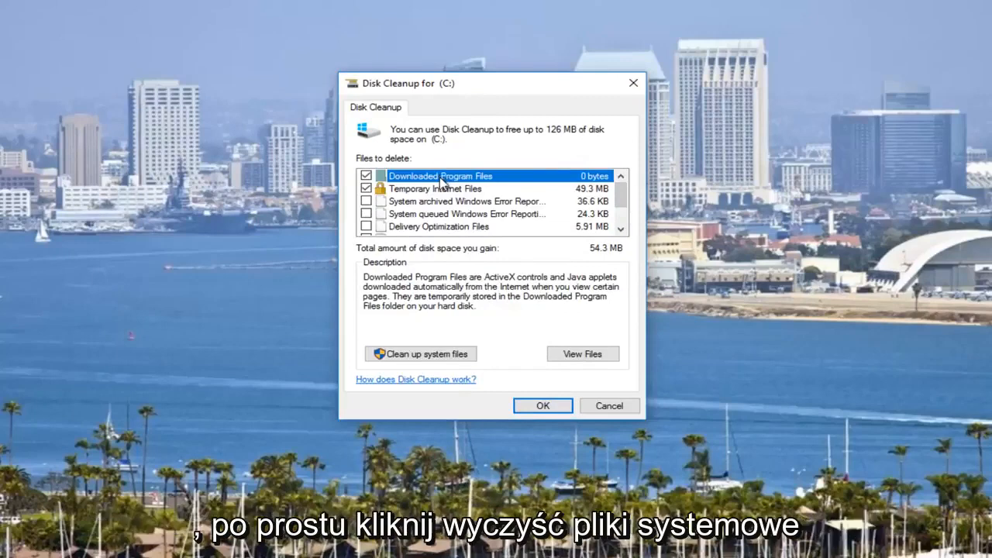
mouse_move(420, 354)
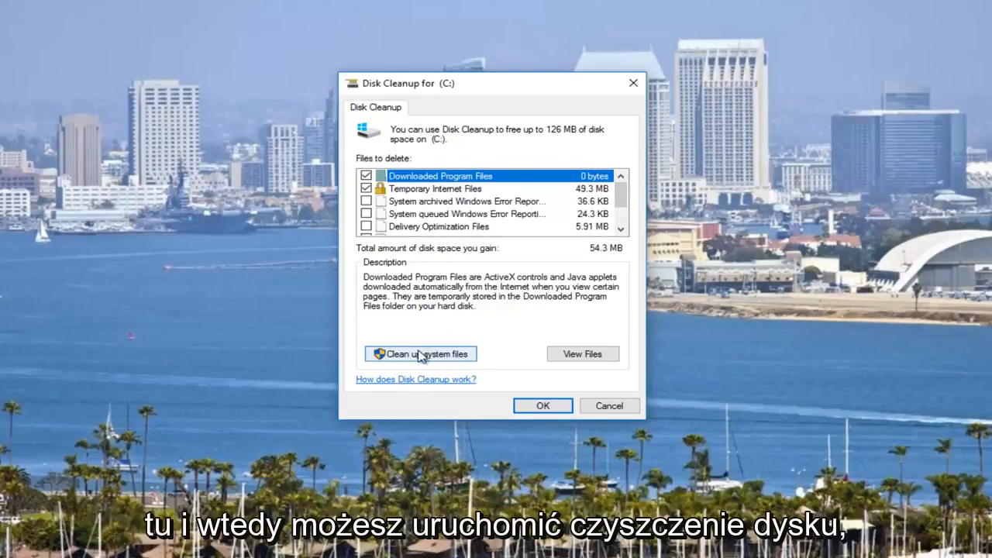
mouse_move(656, 17)
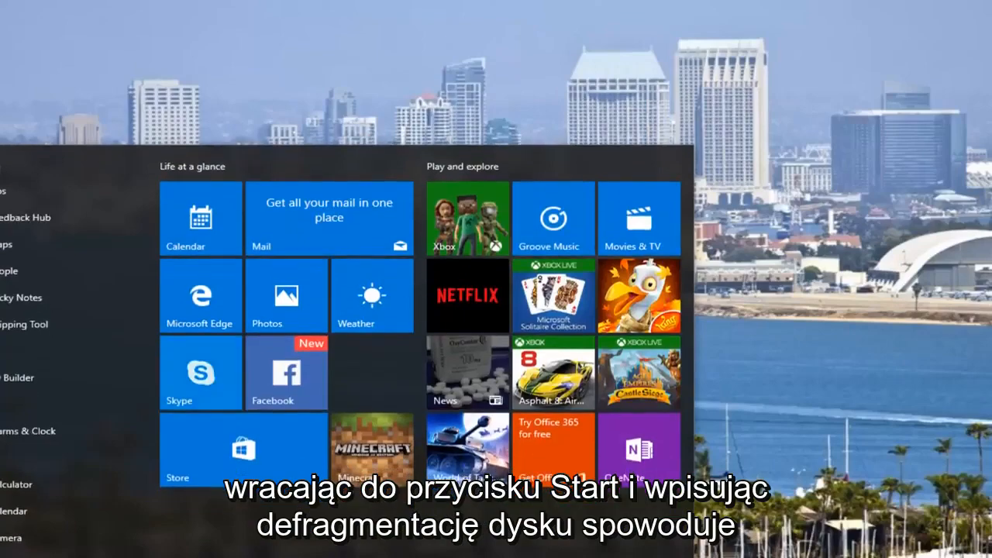
Search Start for 'defragment' to find Defragment and Optimize Drives.
type("defragment")
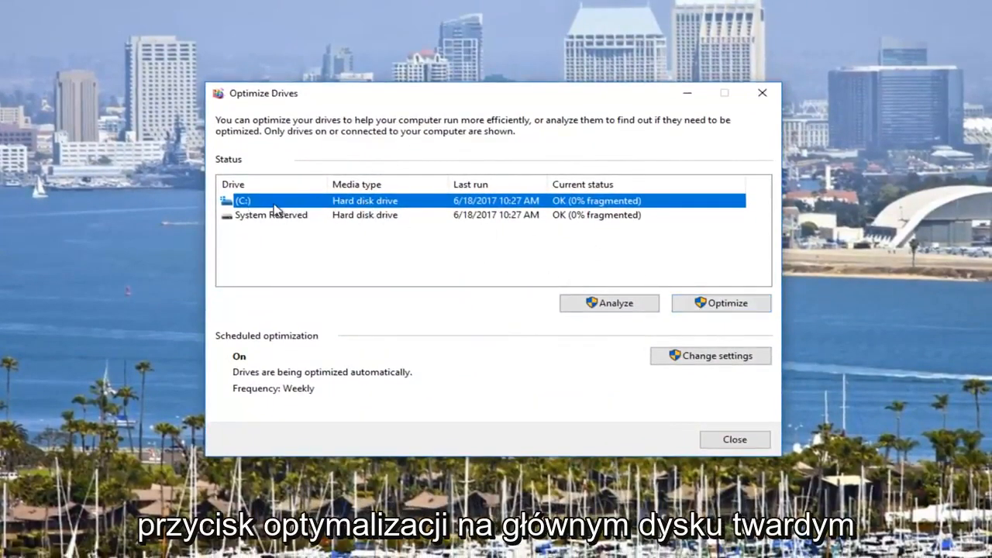
Check System Reserved and C: both show 0% fragmentation, then close Optimize Drives.
left_click(271, 214)
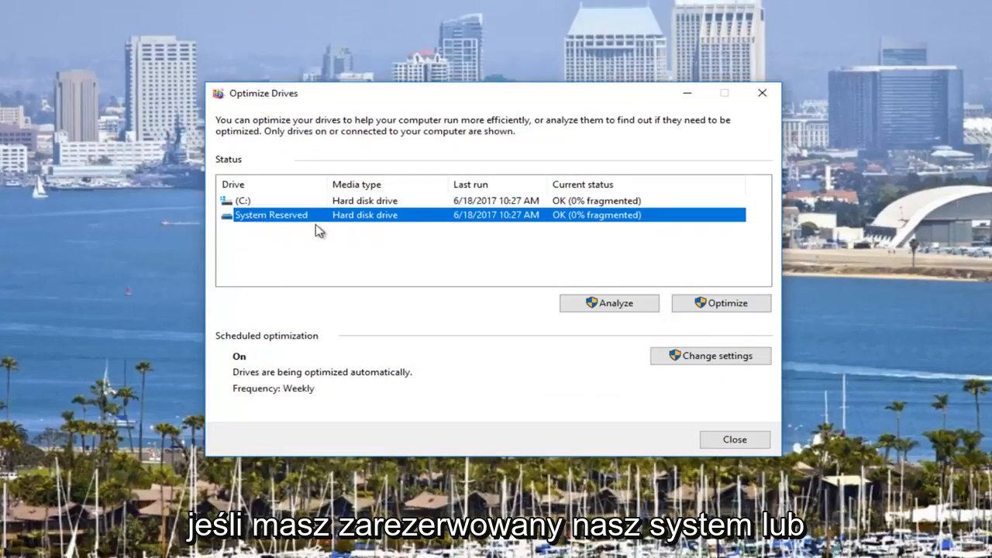
mouse_move(329, 241)
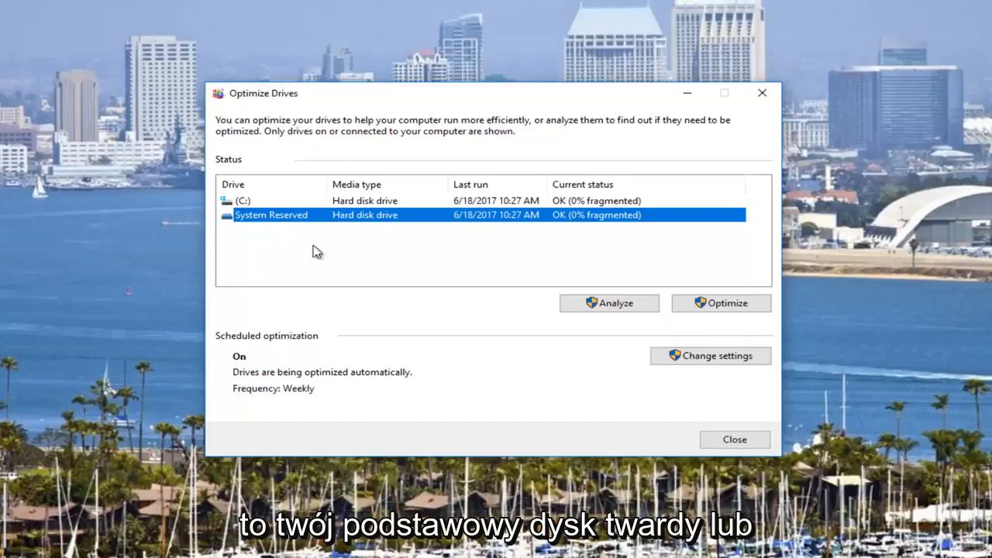
mouse_move(311, 216)
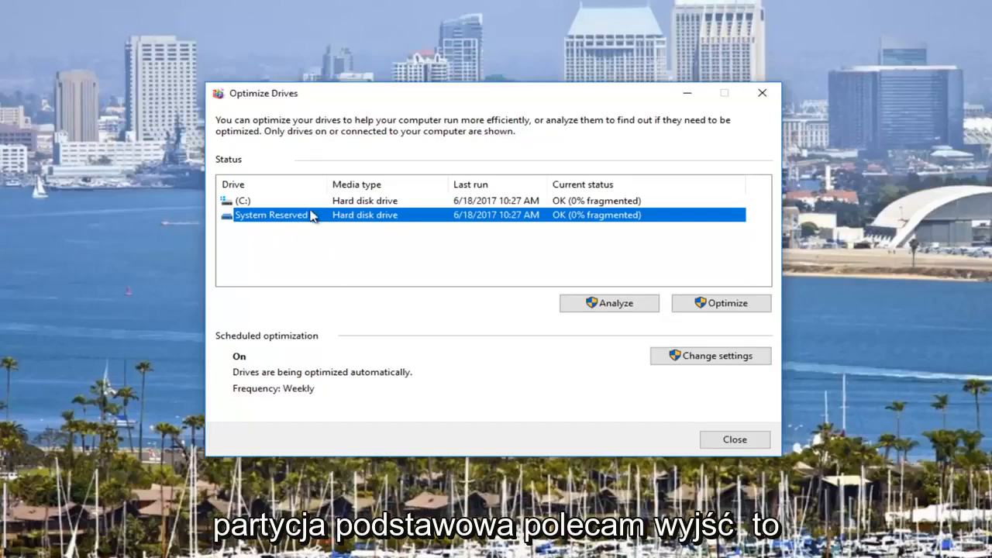
mouse_move(273, 208)
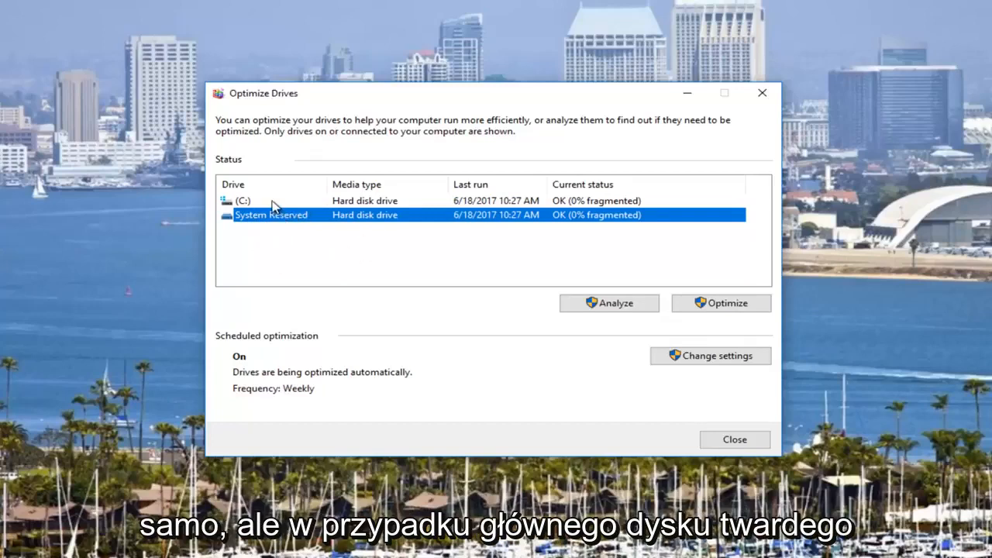
left_click(244, 200)
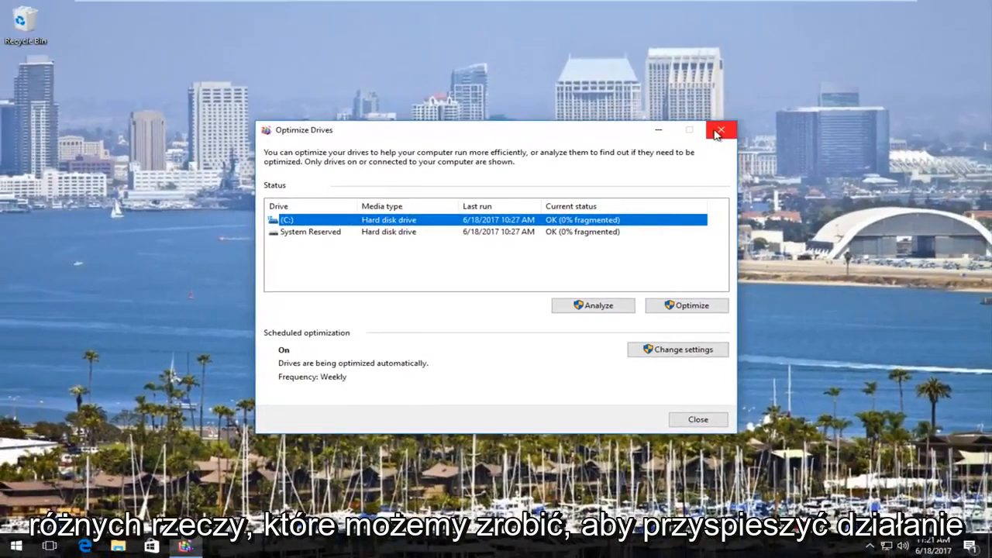
left_click(721, 130)
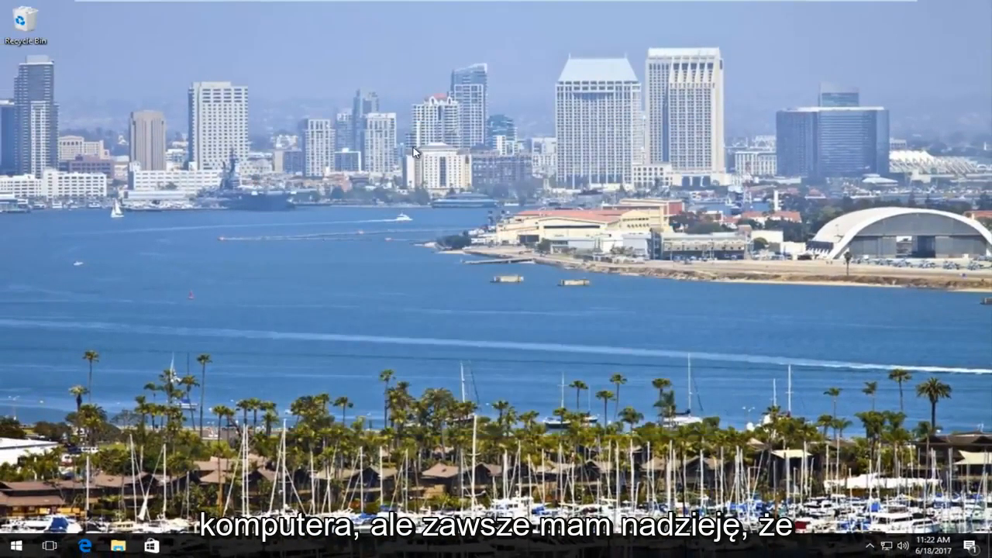